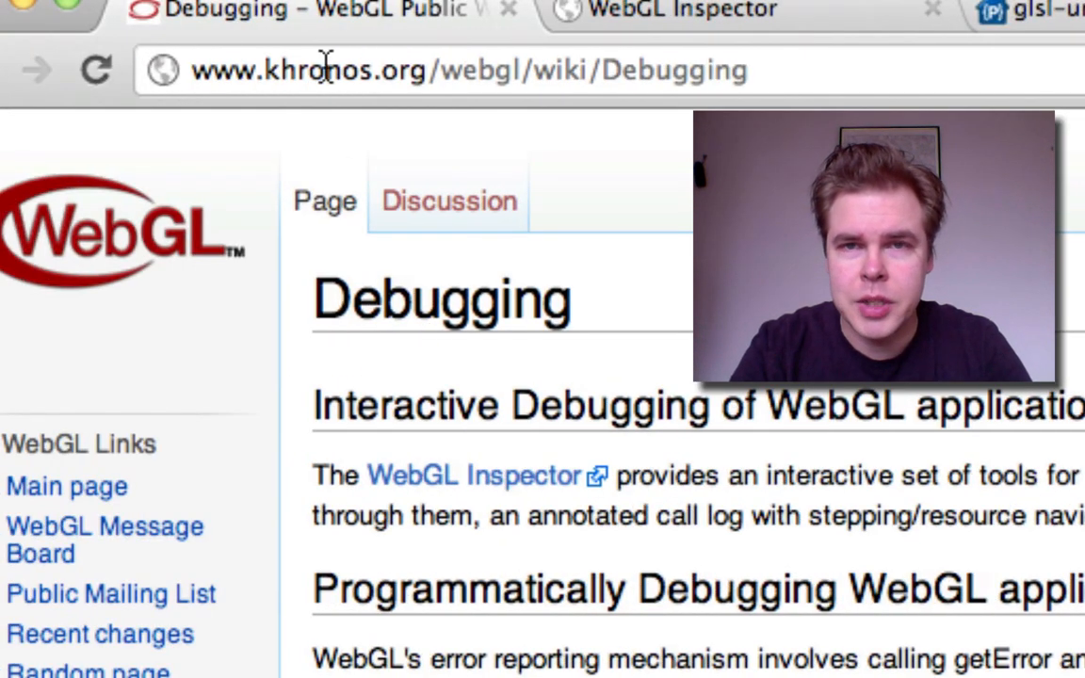
mouse_move(610, 281)
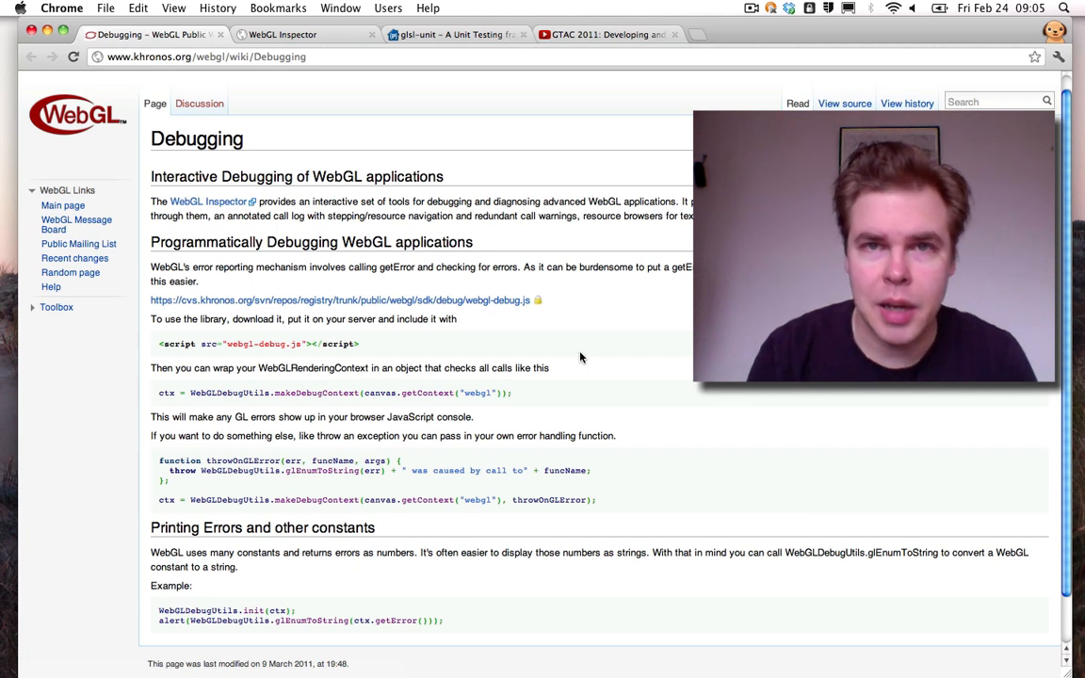
mouse_move(554, 405)
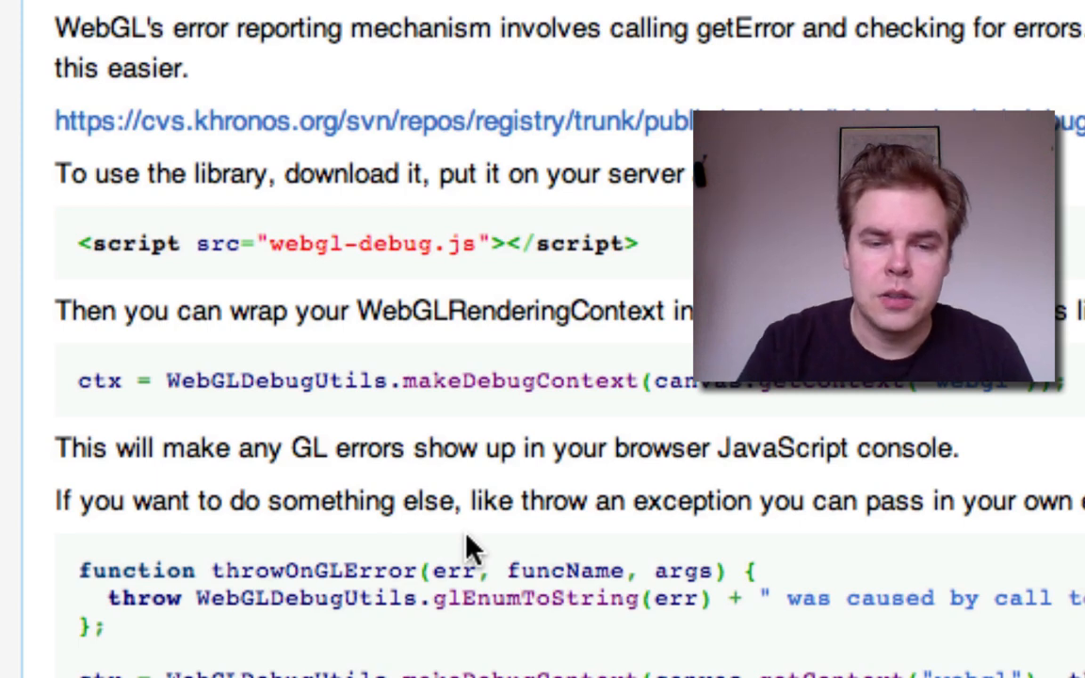
Switch to the WebGL Inspector project page and scroll to its Live Demo section
scroll(down, 3)
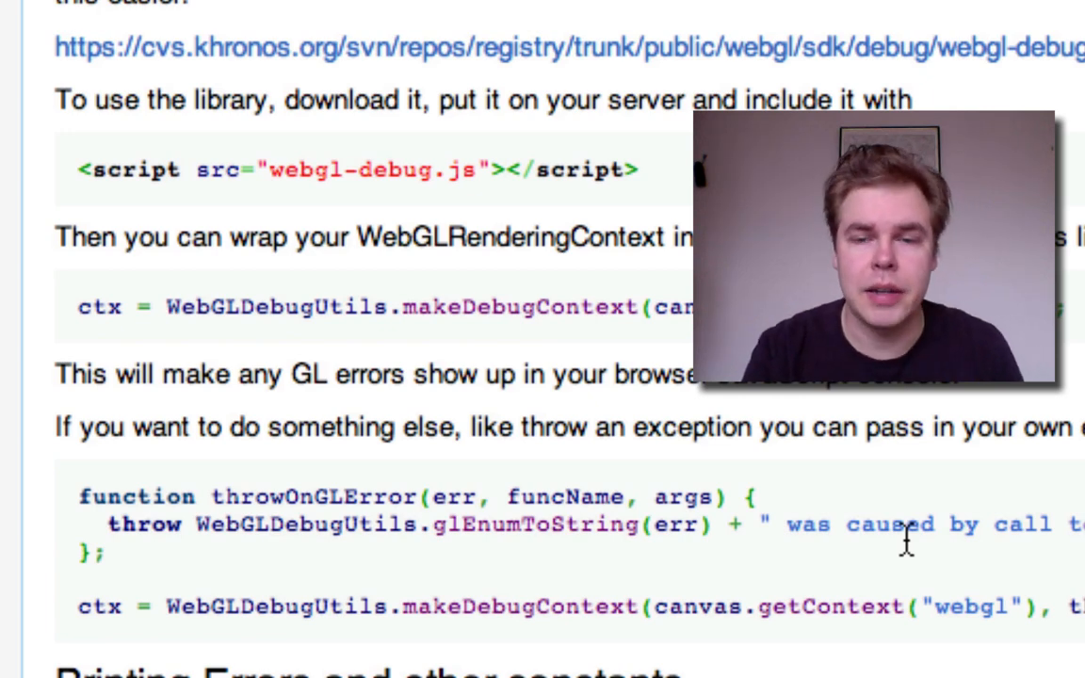
scroll(down, 3)
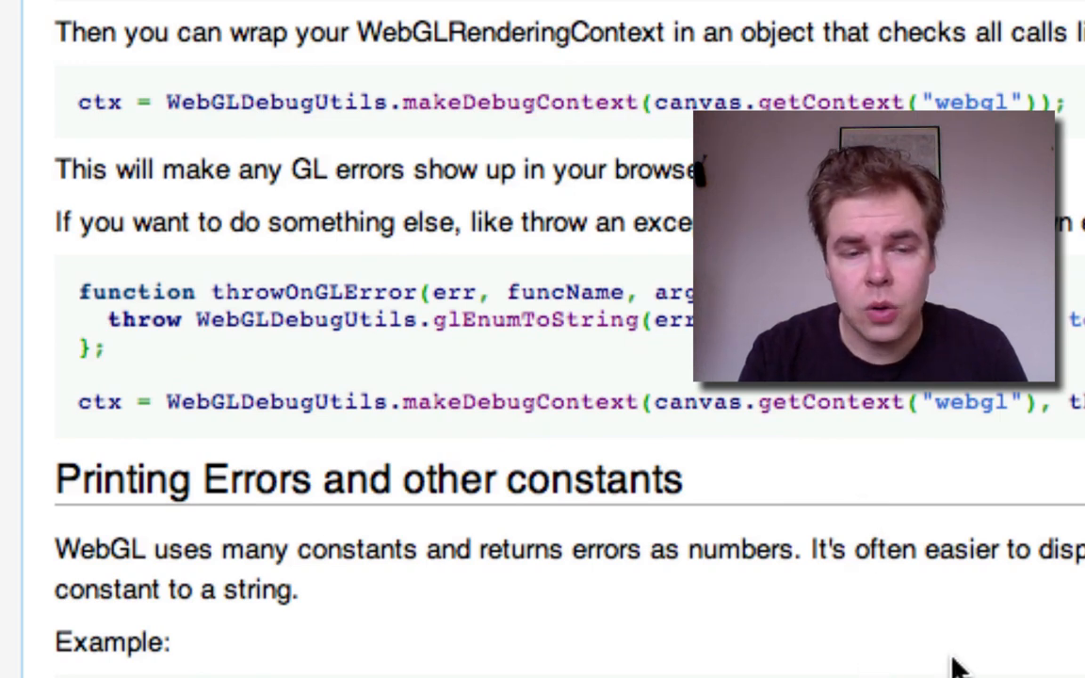
scroll(down, 3)
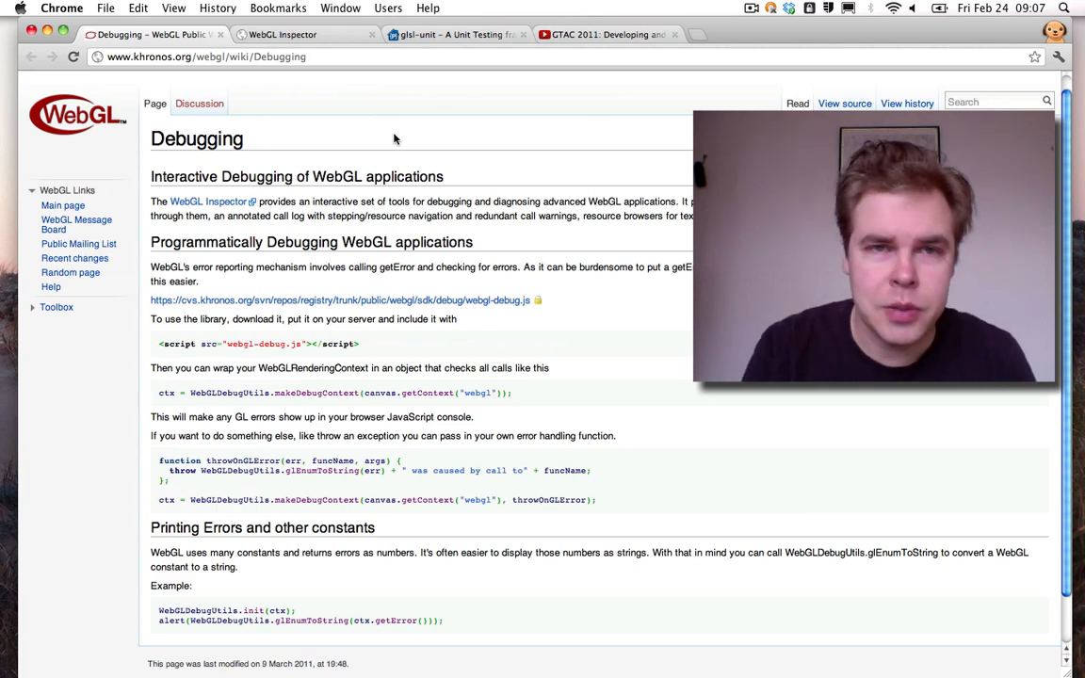
click(302, 33)
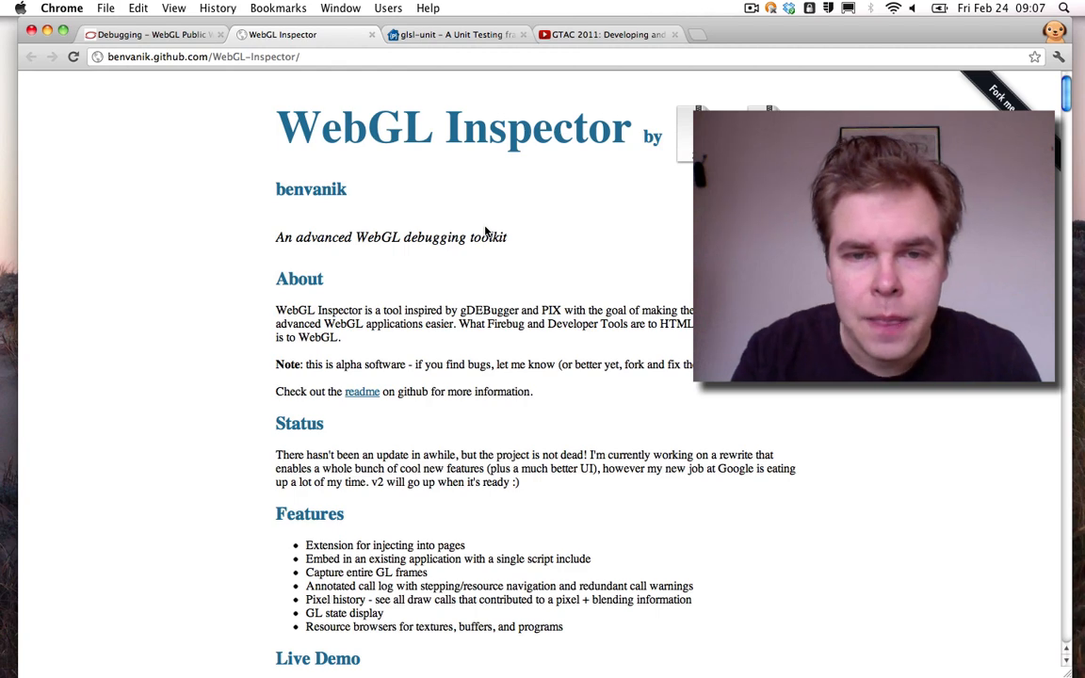
scroll(down, 3)
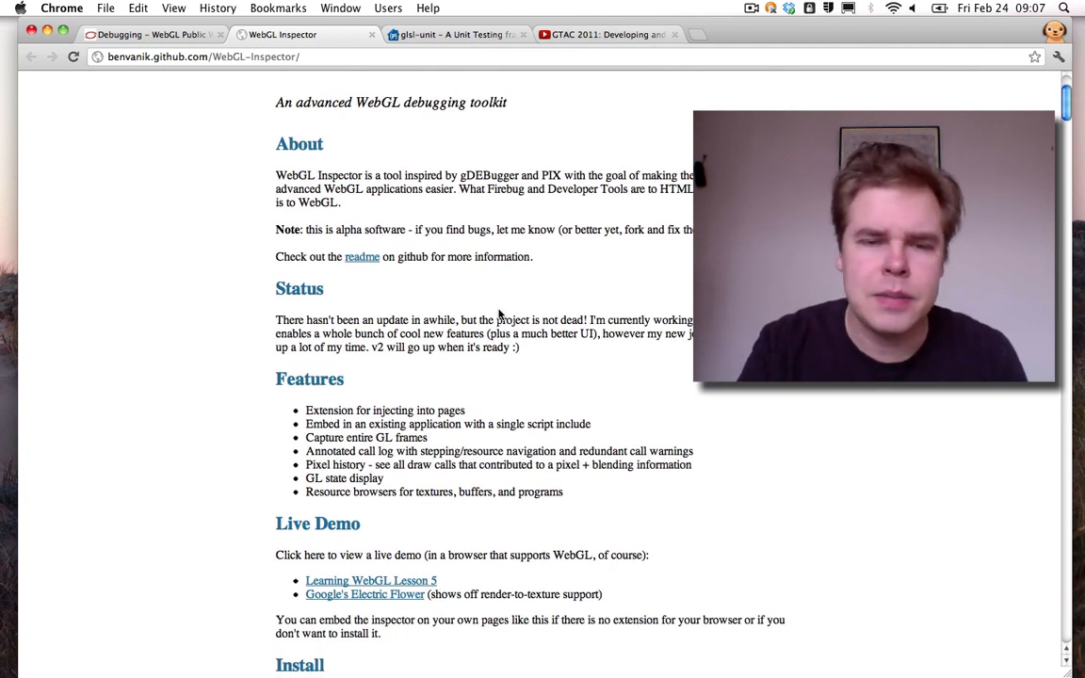
scroll(down, 3)
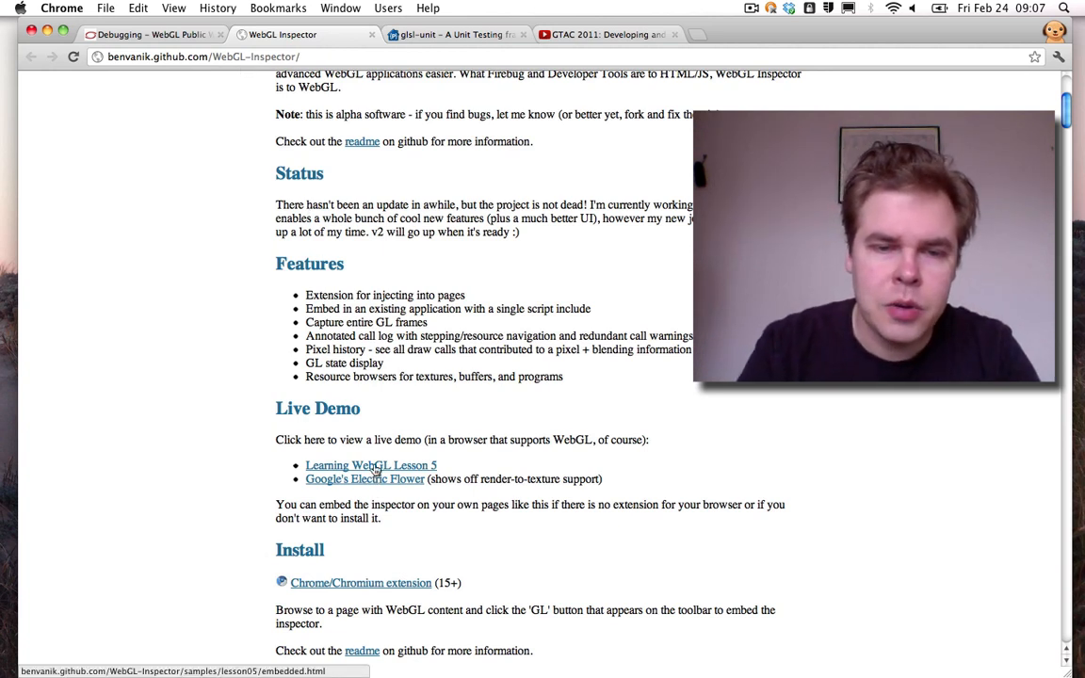
mouse_move(378, 480)
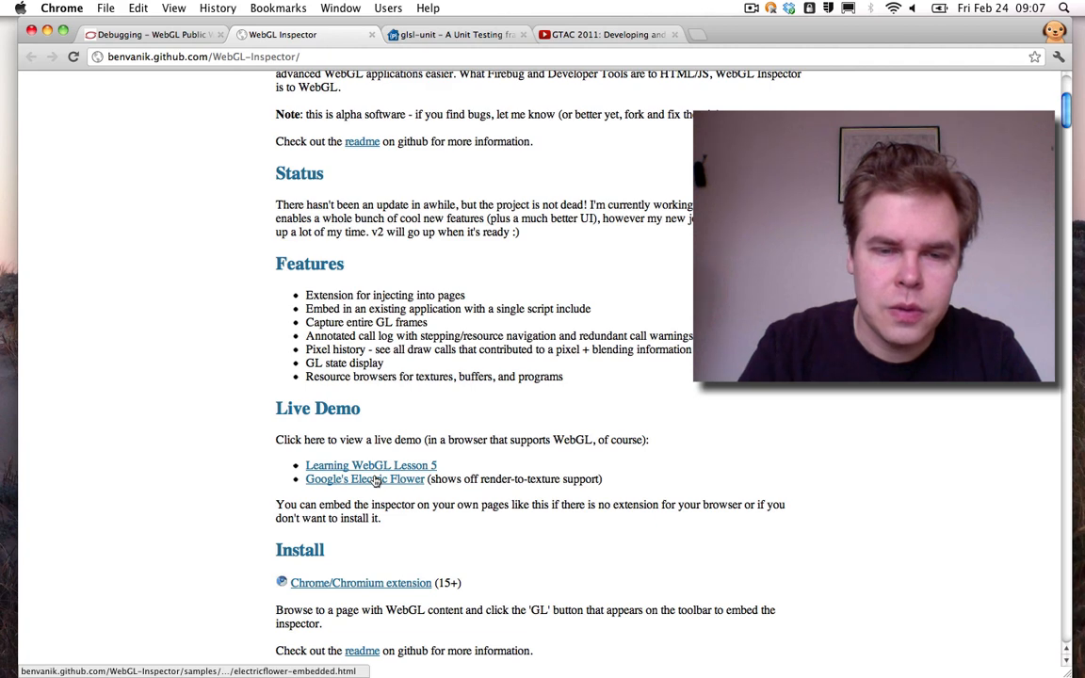
Launch Google's Electric Flower live demo and show the inspector's debugging panel under it
click(363, 480)
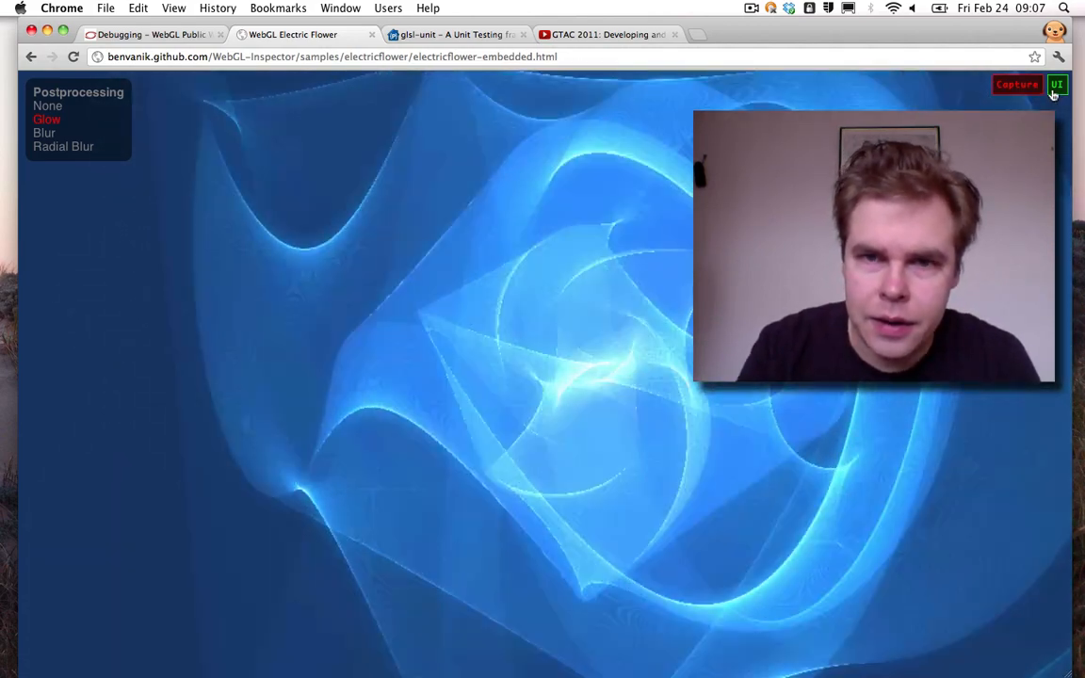
click(1056, 86)
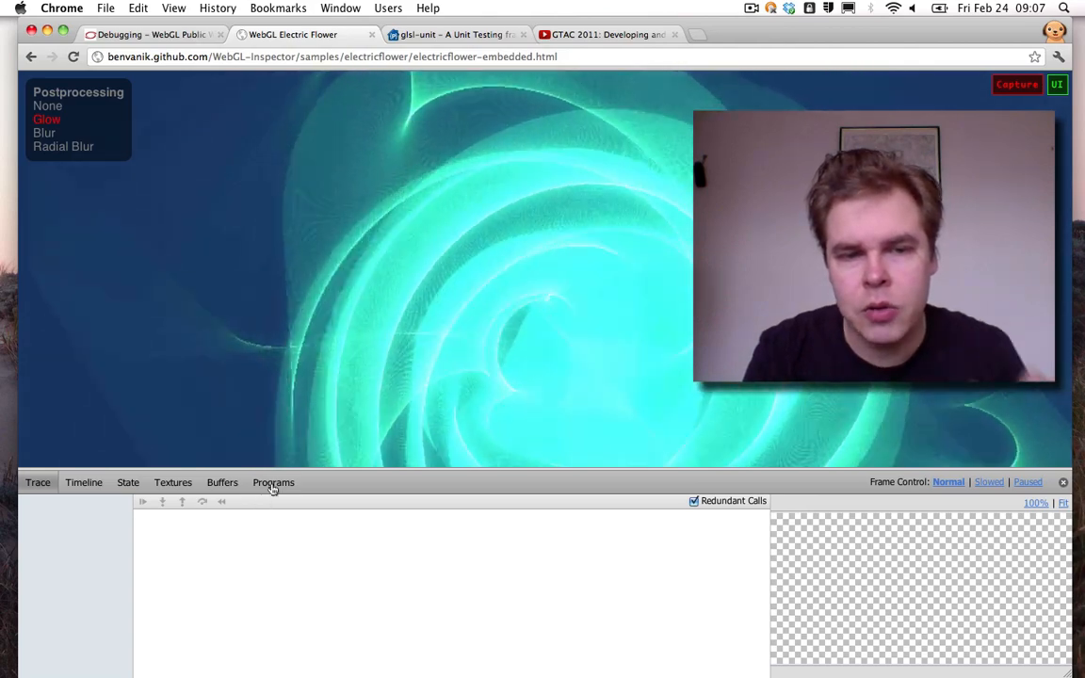
Show Program 13 in the Programs list, scrolling through its uniforms, attributes and vertex shader source
click(273, 482)
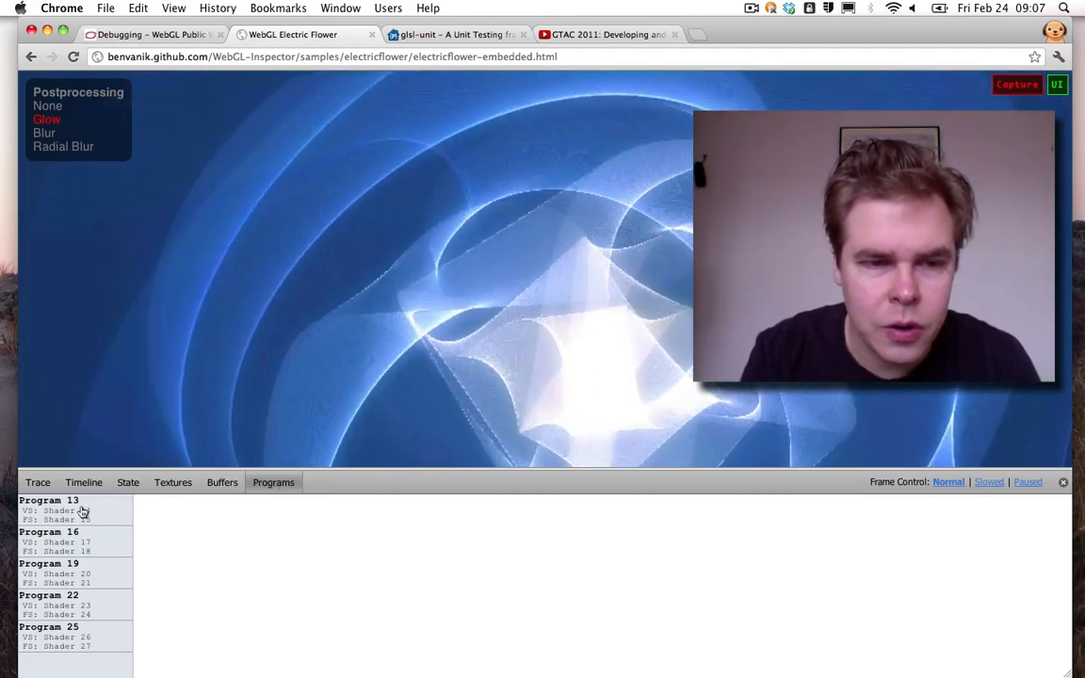
click(51, 512)
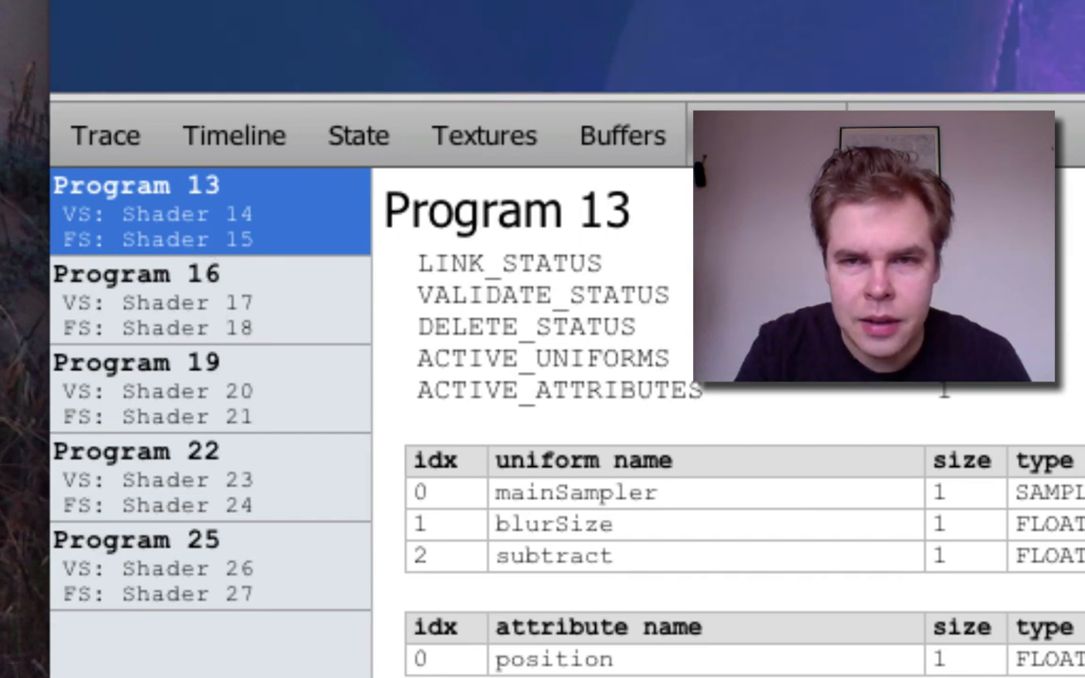
scroll(down, 3)
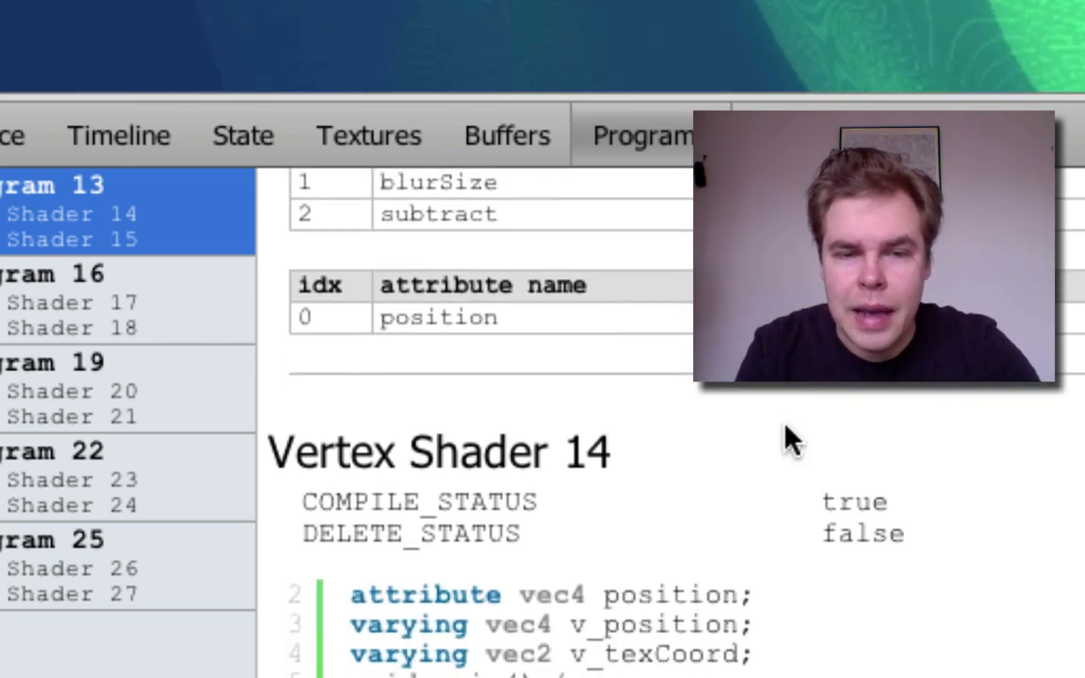
scroll(down, 3)
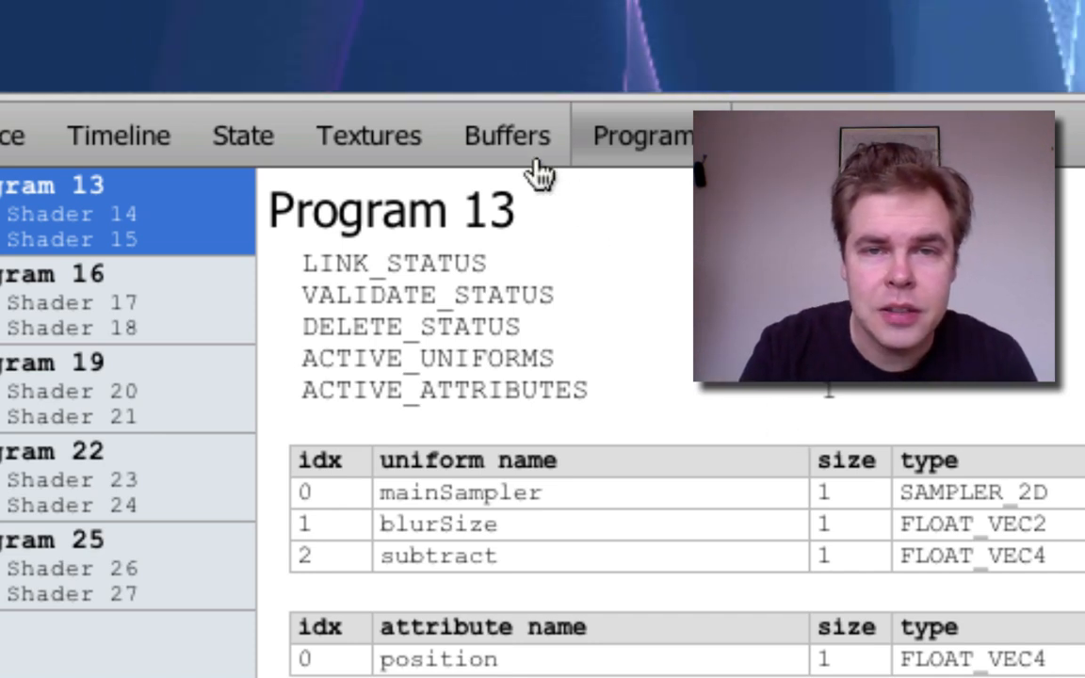
Inspect Buffers 29 and 30, display Buffer 29's stored contents, then bring up the Textures list
click(506, 135)
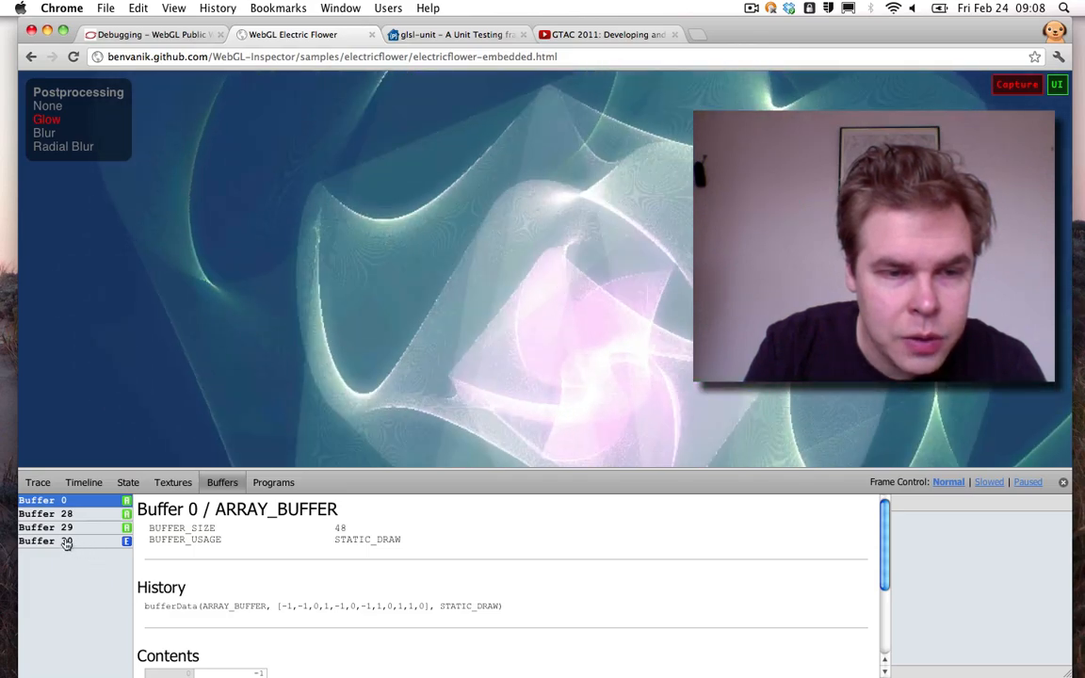
click(45, 528)
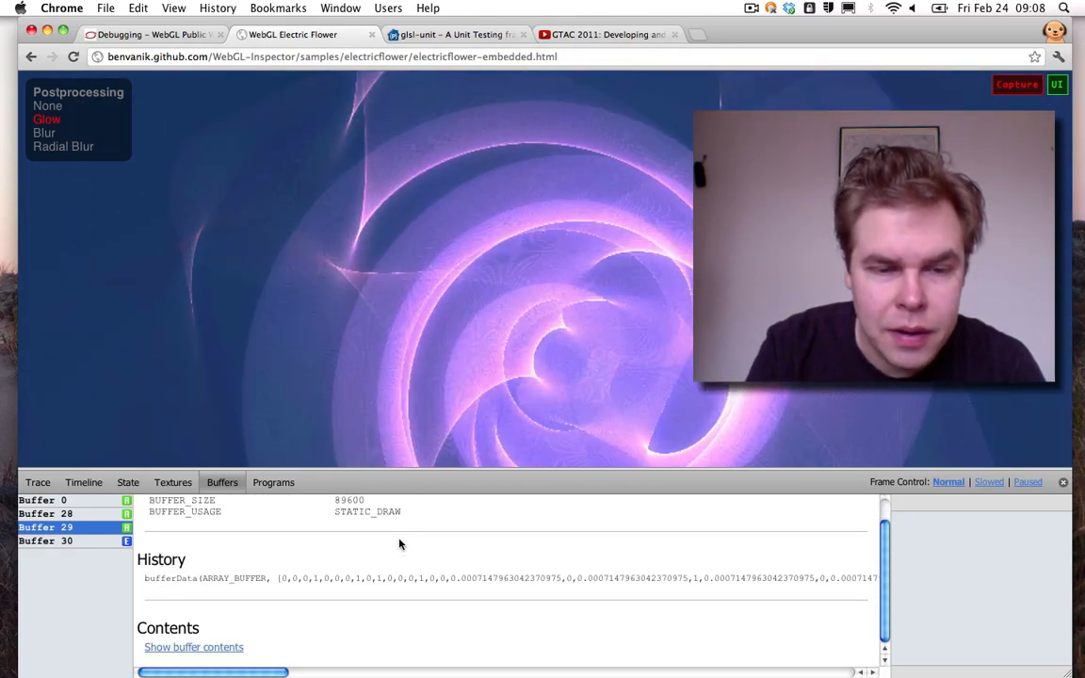
click(46, 542)
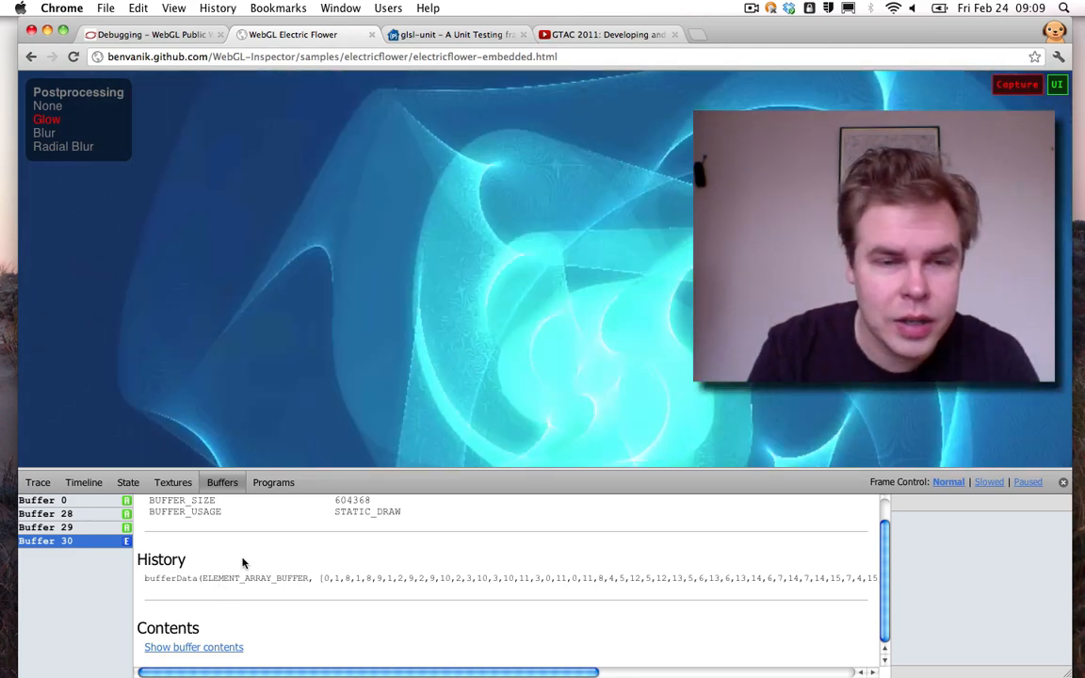
click(45, 527)
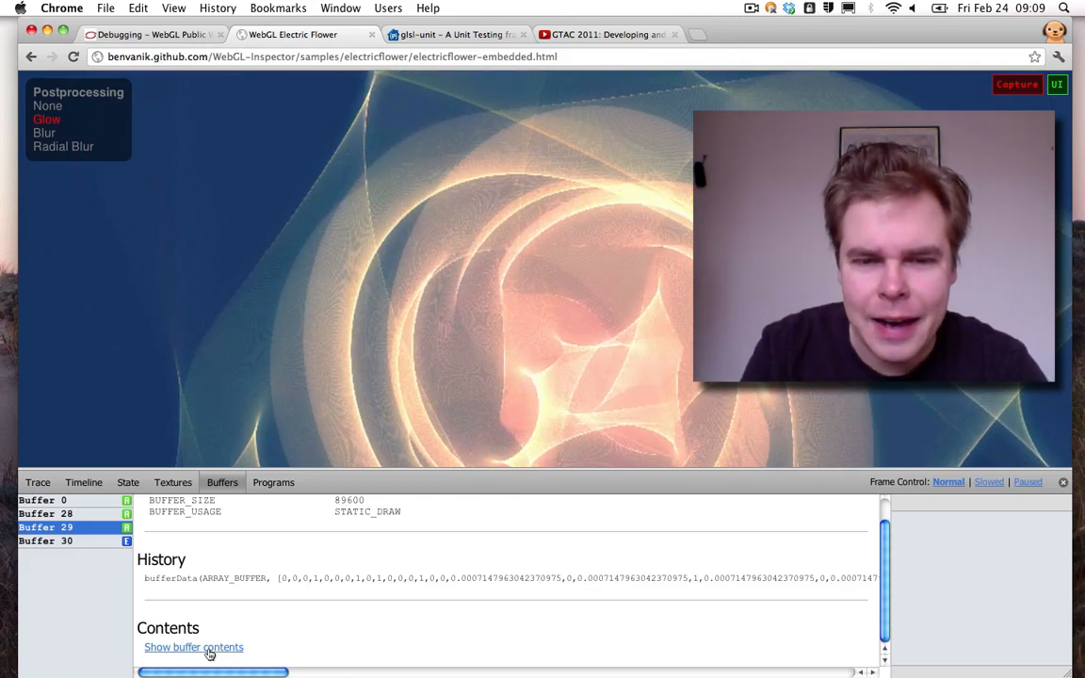
click(192, 648)
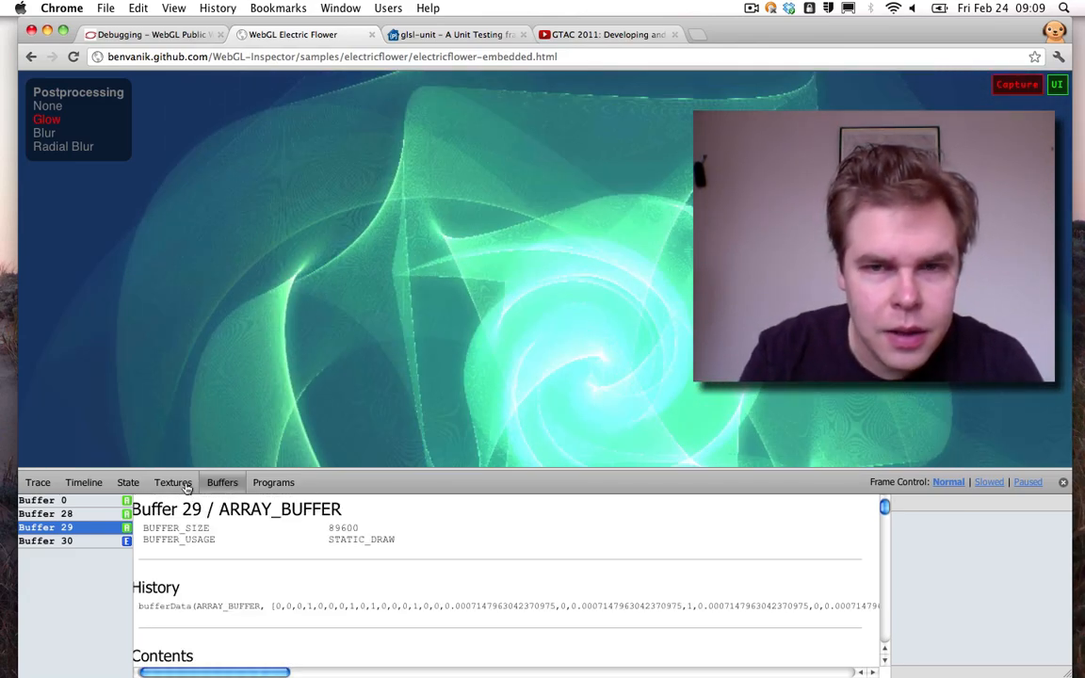
click(174, 483)
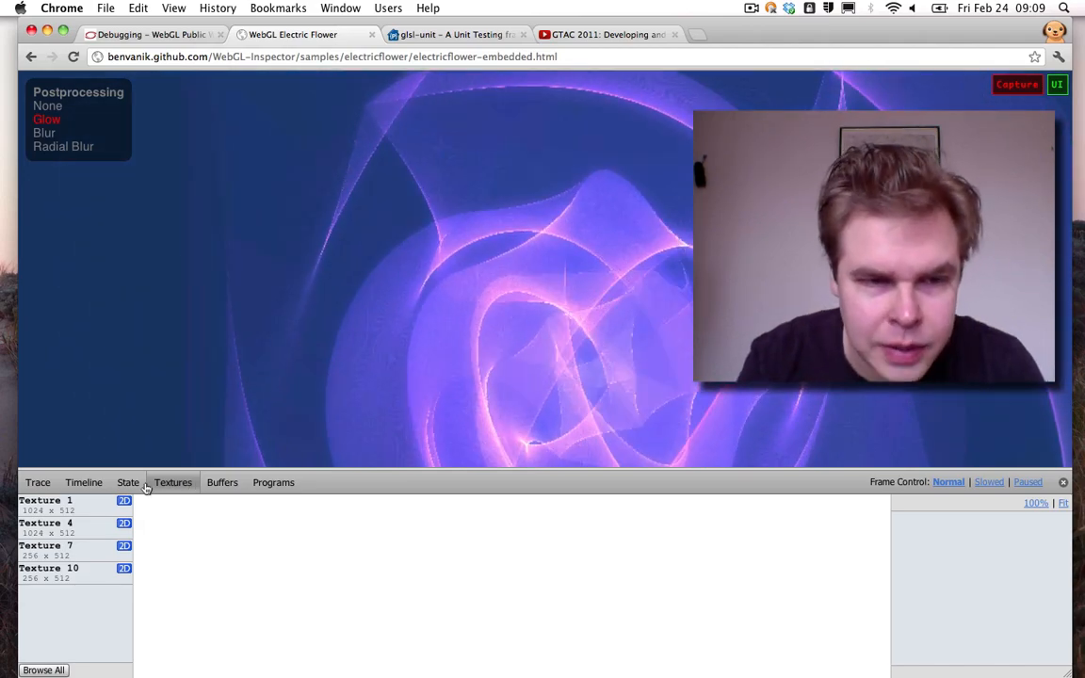
View Texture 1's wrap and filter parameters, then show the State Snapshot of GL settings
click(45, 501)
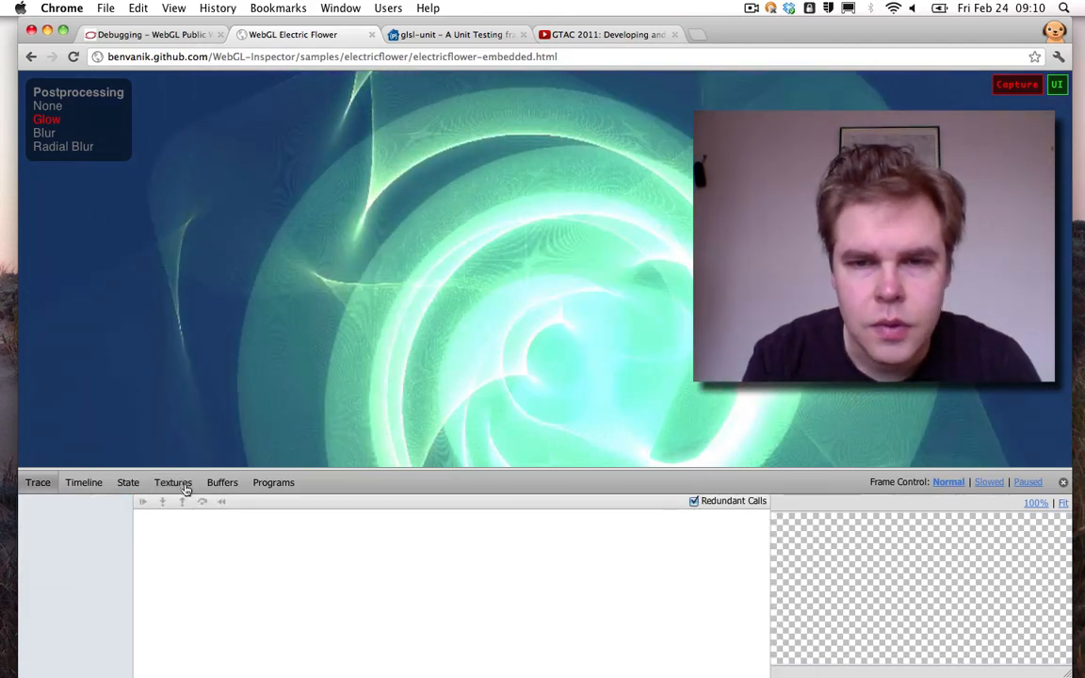
click(174, 482)
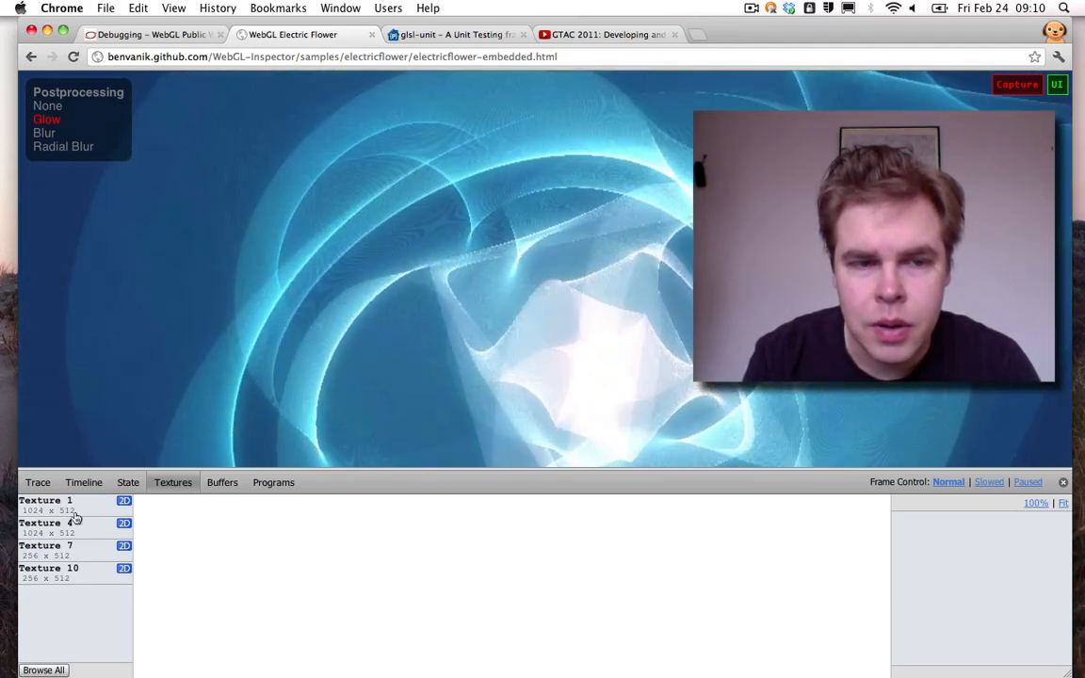
click(45, 501)
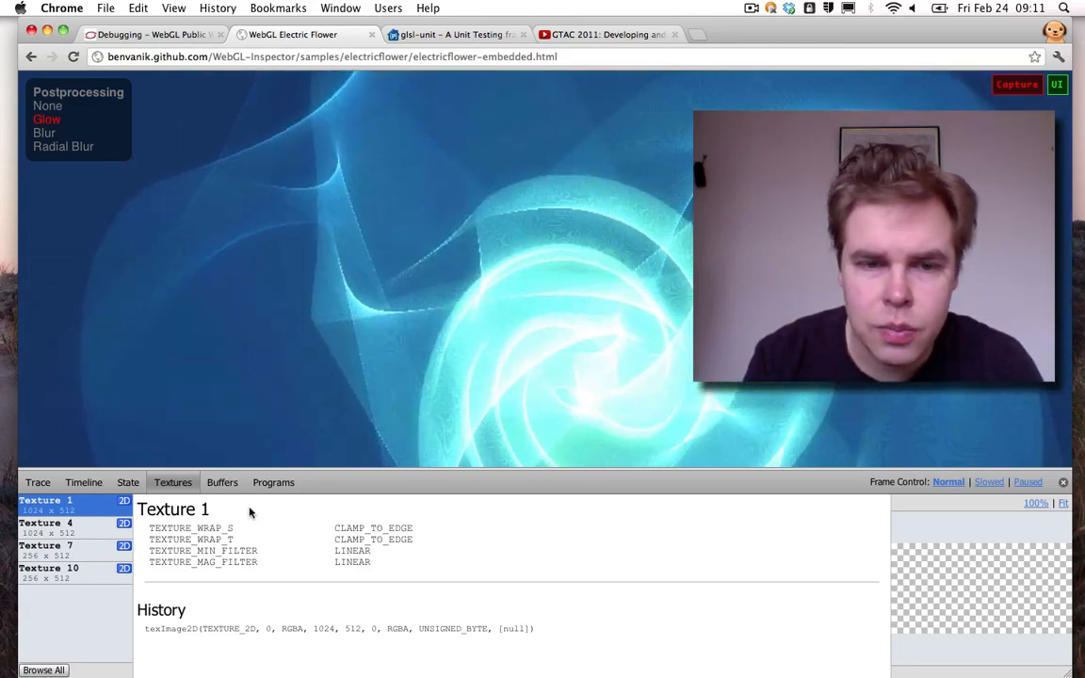
click(128, 482)
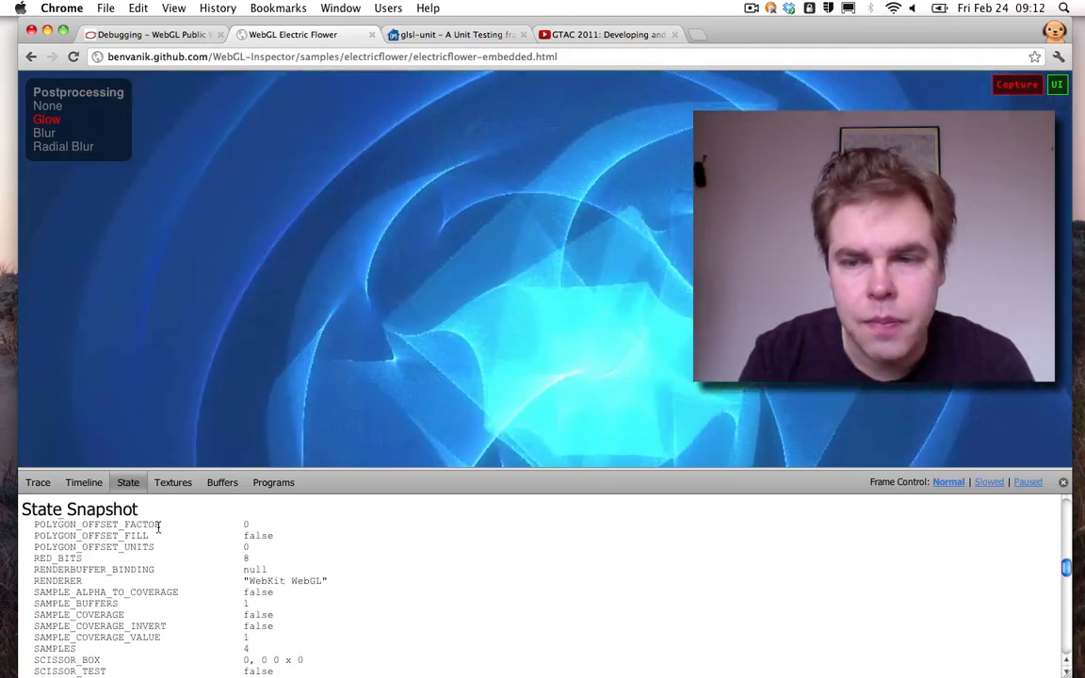
Return to the inspector's empty call trace view
click(83, 482)
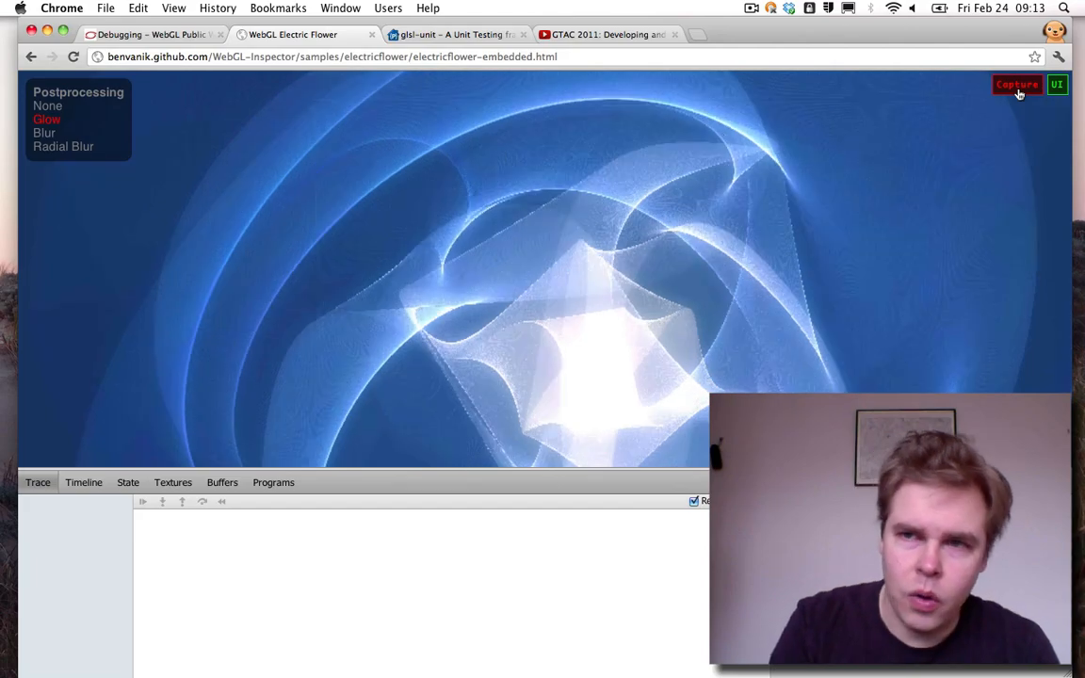
Capture one frame's WebGL call list, then switch to the glsl-unit project page
click(1017, 85)
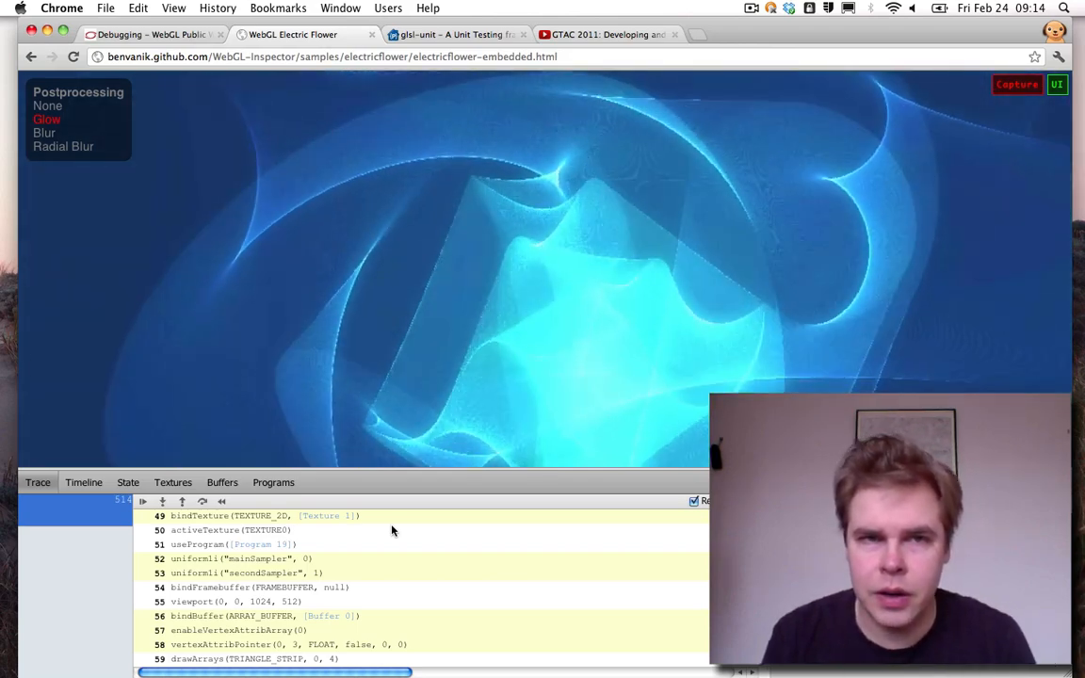
click(462, 34)
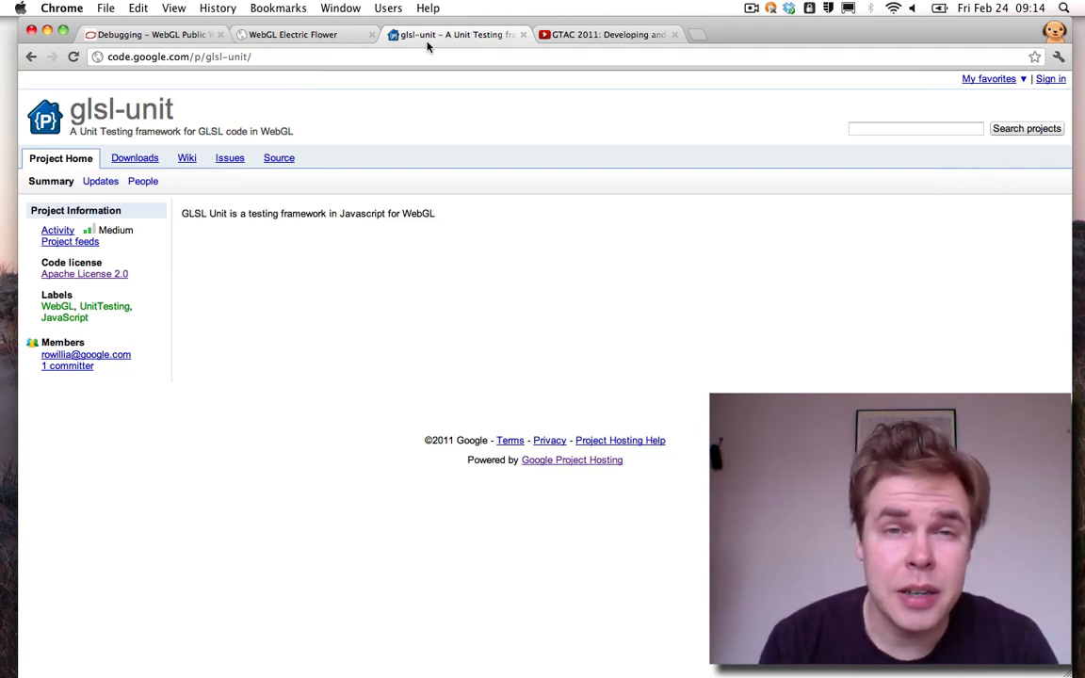
mouse_move(72, 111)
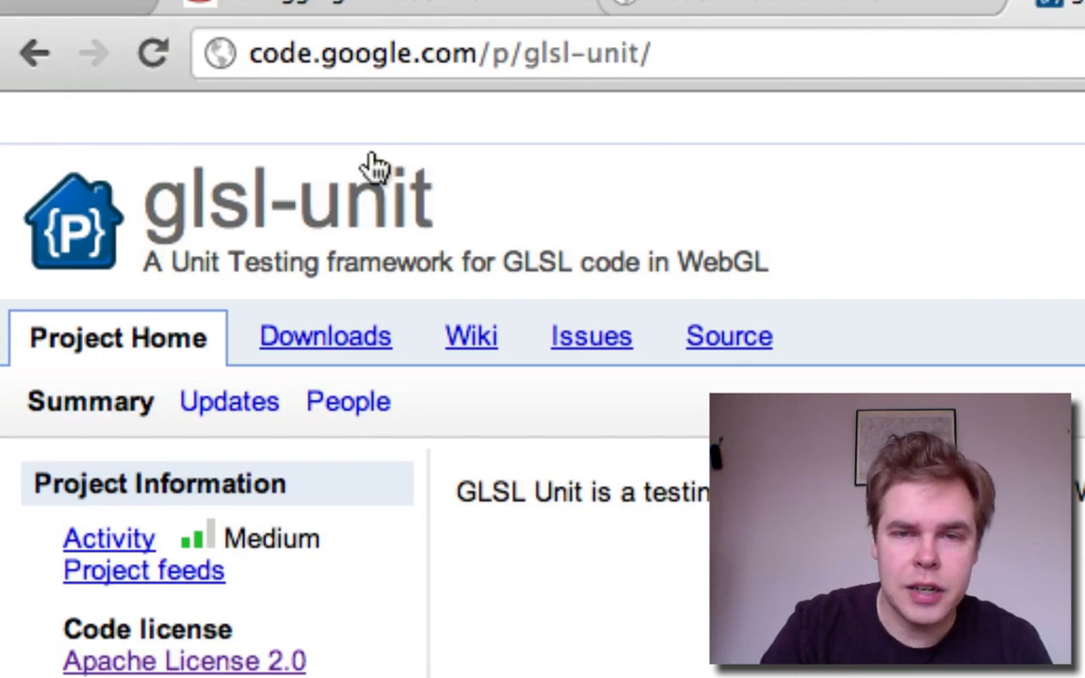
mouse_move(494, 198)
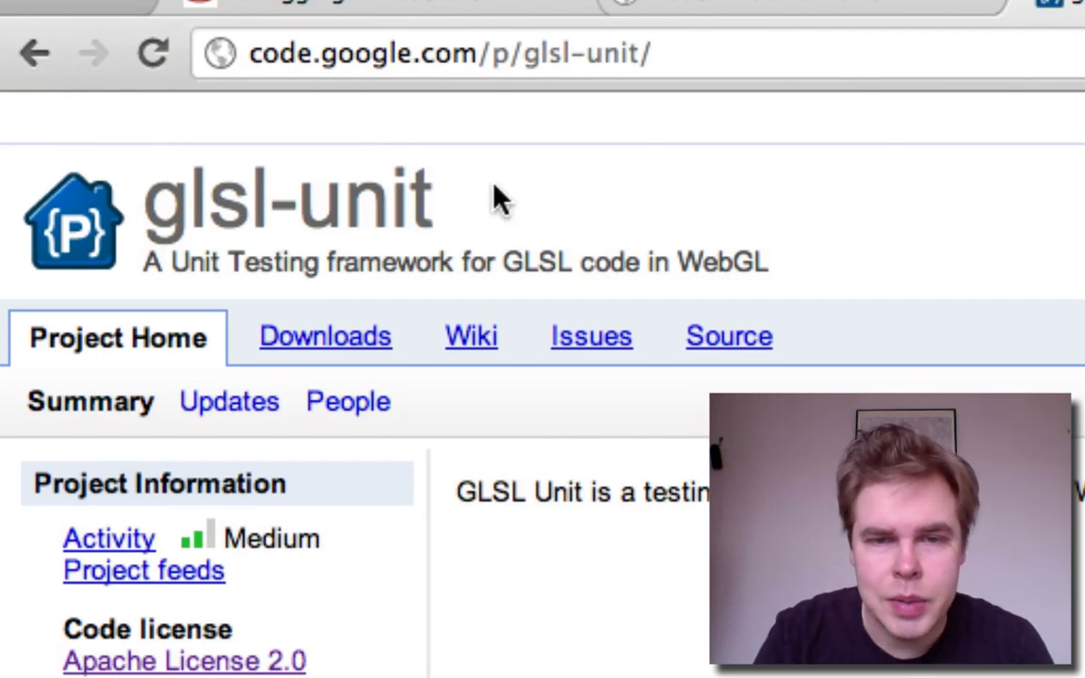
mouse_move(467, 339)
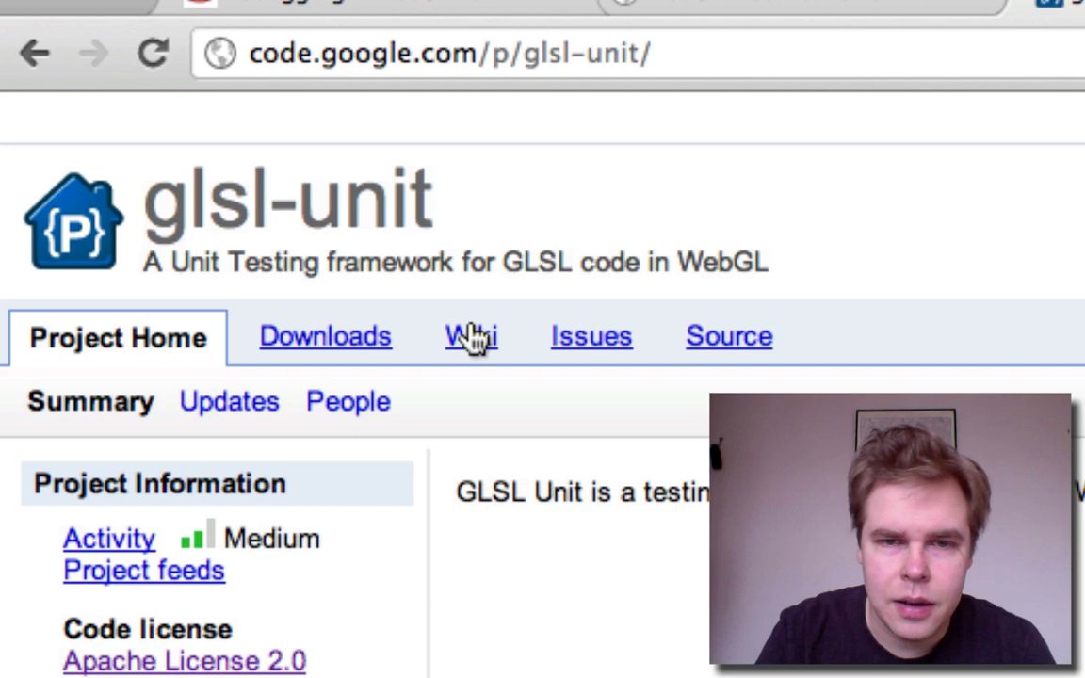
Navigate the glsl-unit wiki list to its GettingStarted page
click(463, 335)
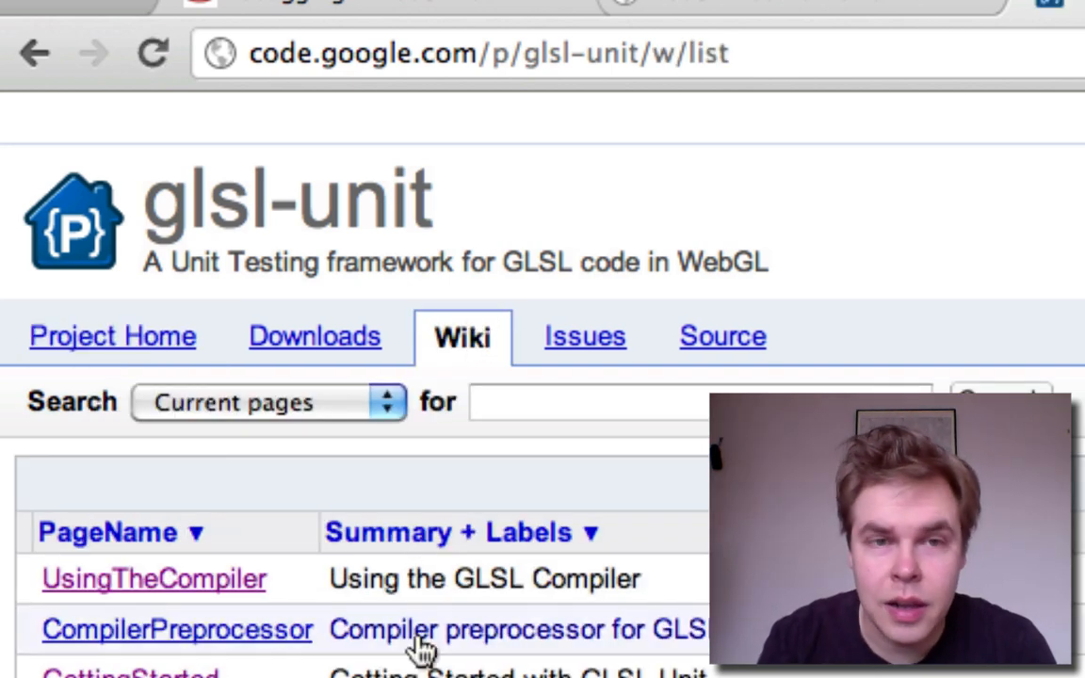
scroll(down, 3)
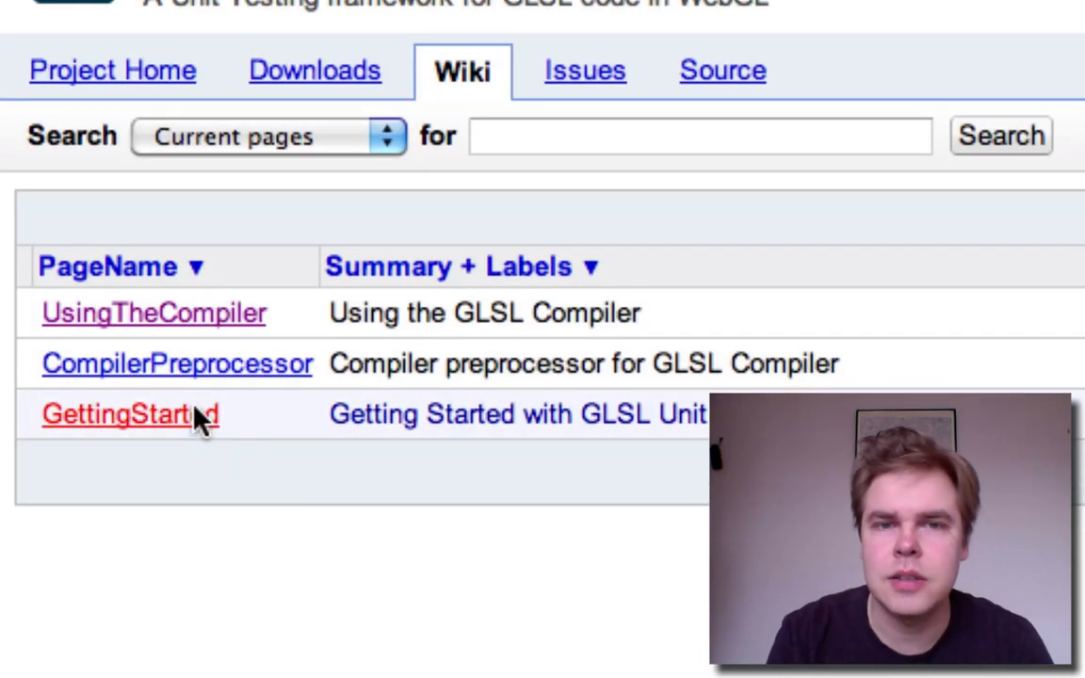
click(130, 417)
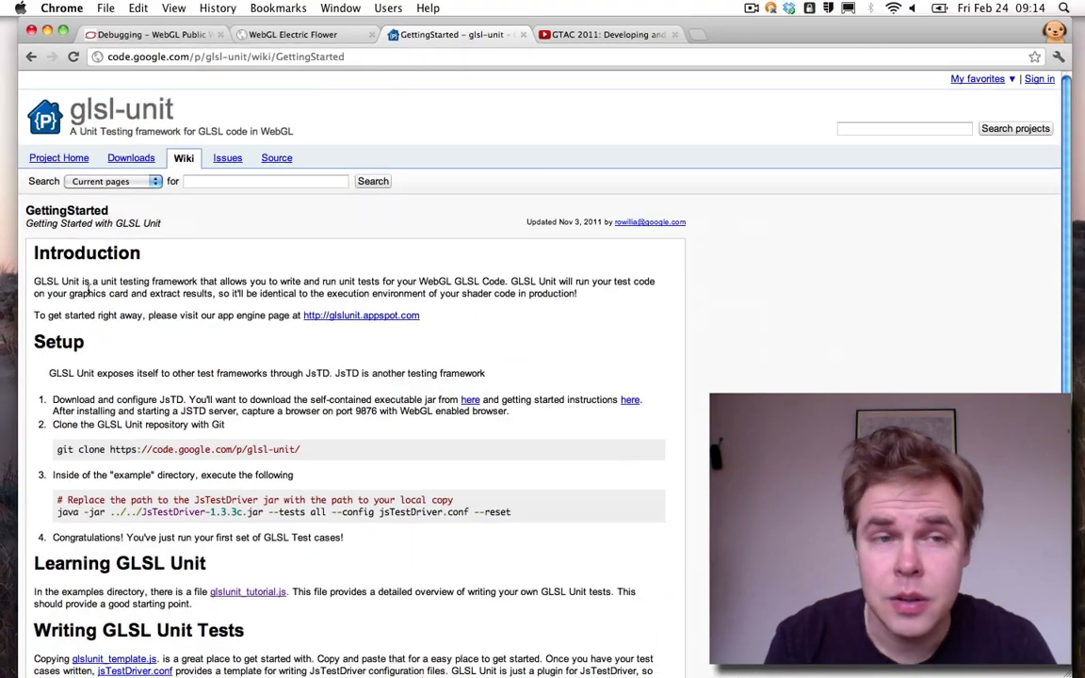
Scroll down through the GettingStarted guide's Introduction and Setup steps
scroll(down, 3)
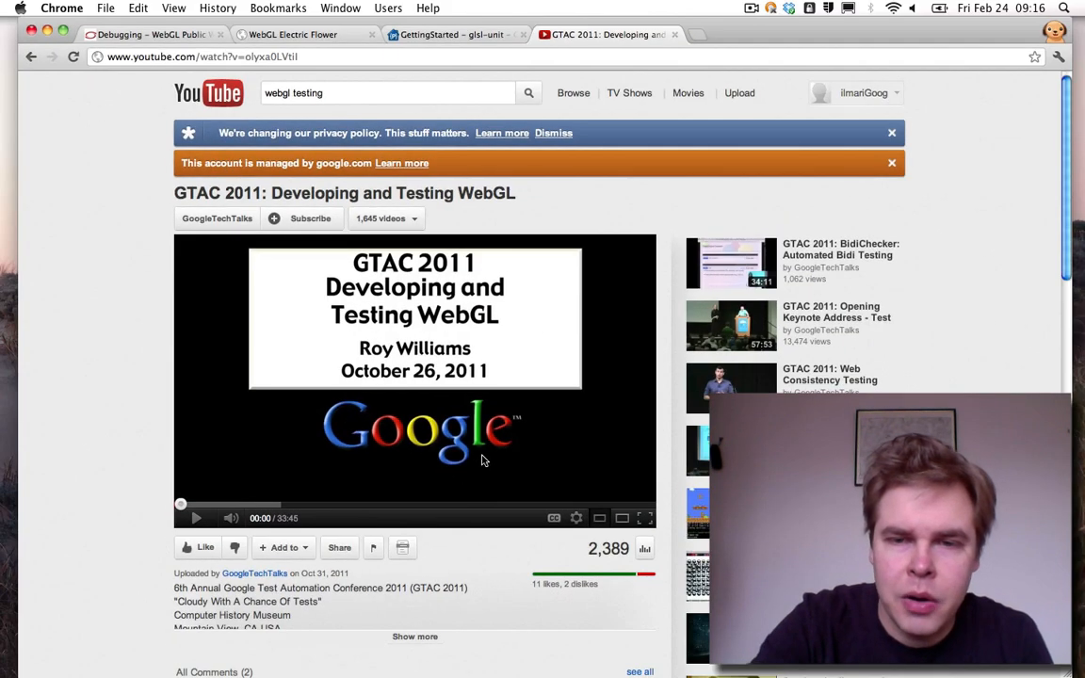
scroll(down, 3)
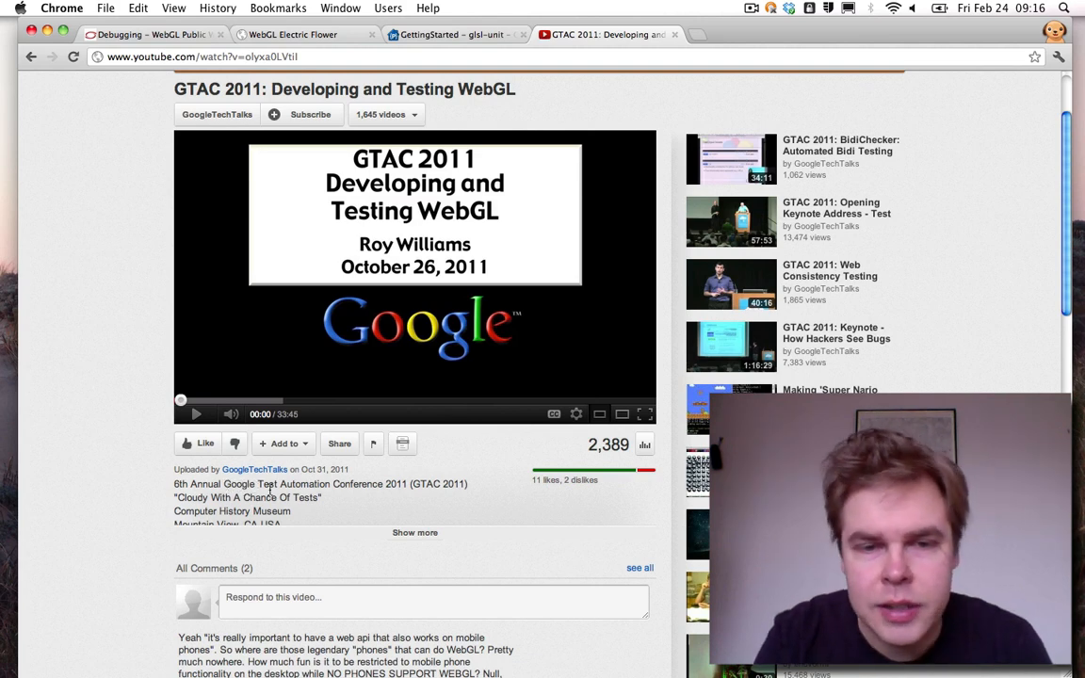
mouse_move(529, 264)
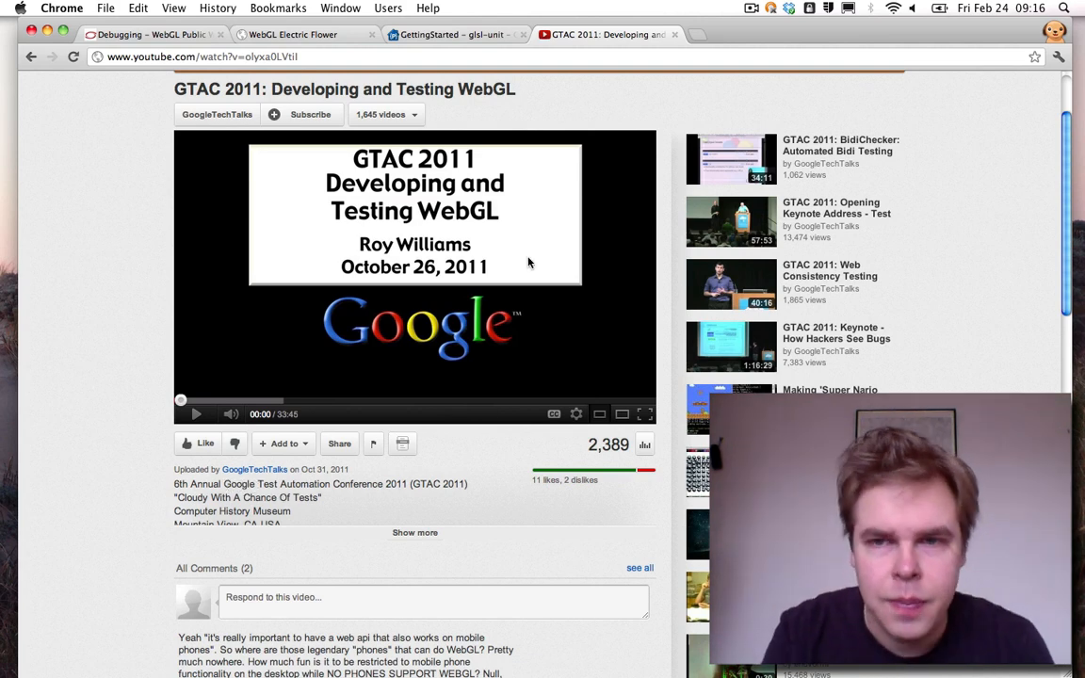